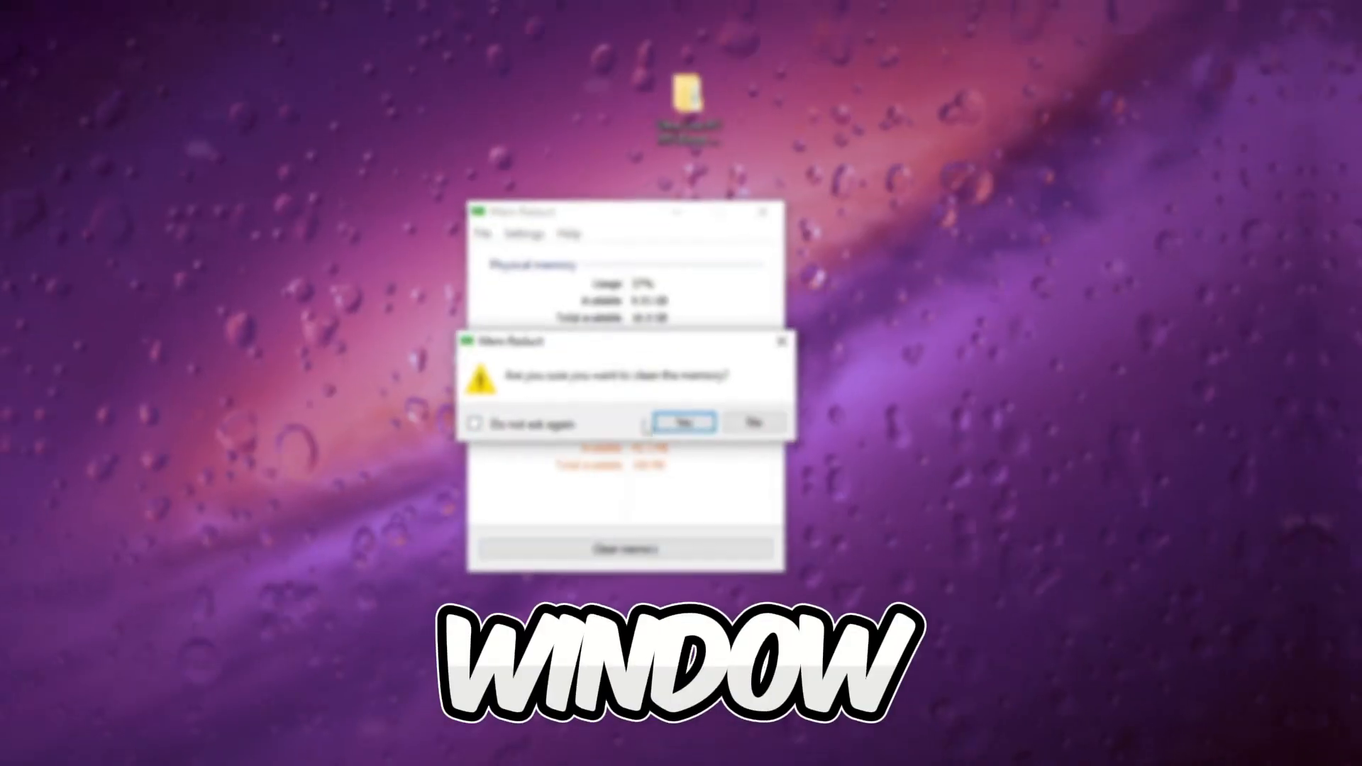
# - Follow the description's Boost Pack link and scroll the Blogger page to DOWNLOAD HERE
pyautogui.click(682, 423)
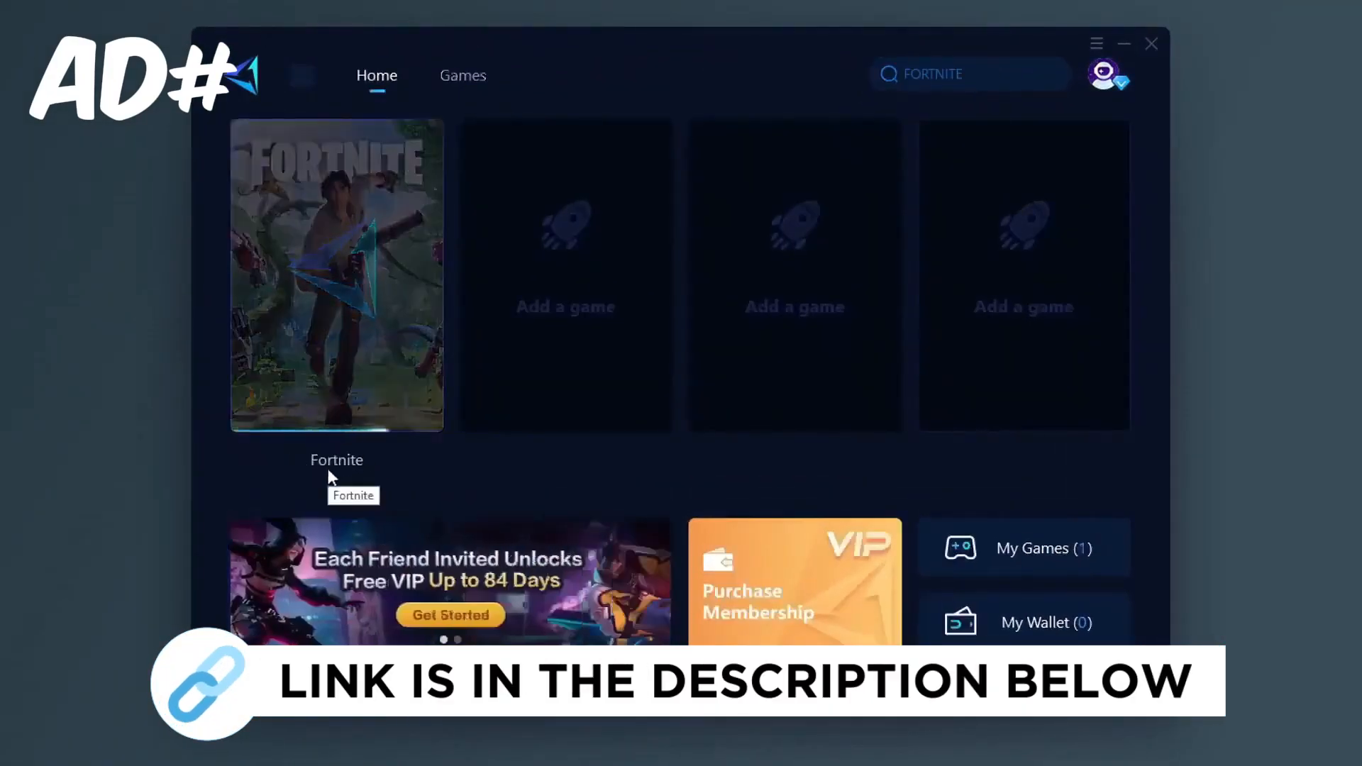
pyautogui.click(463, 76)
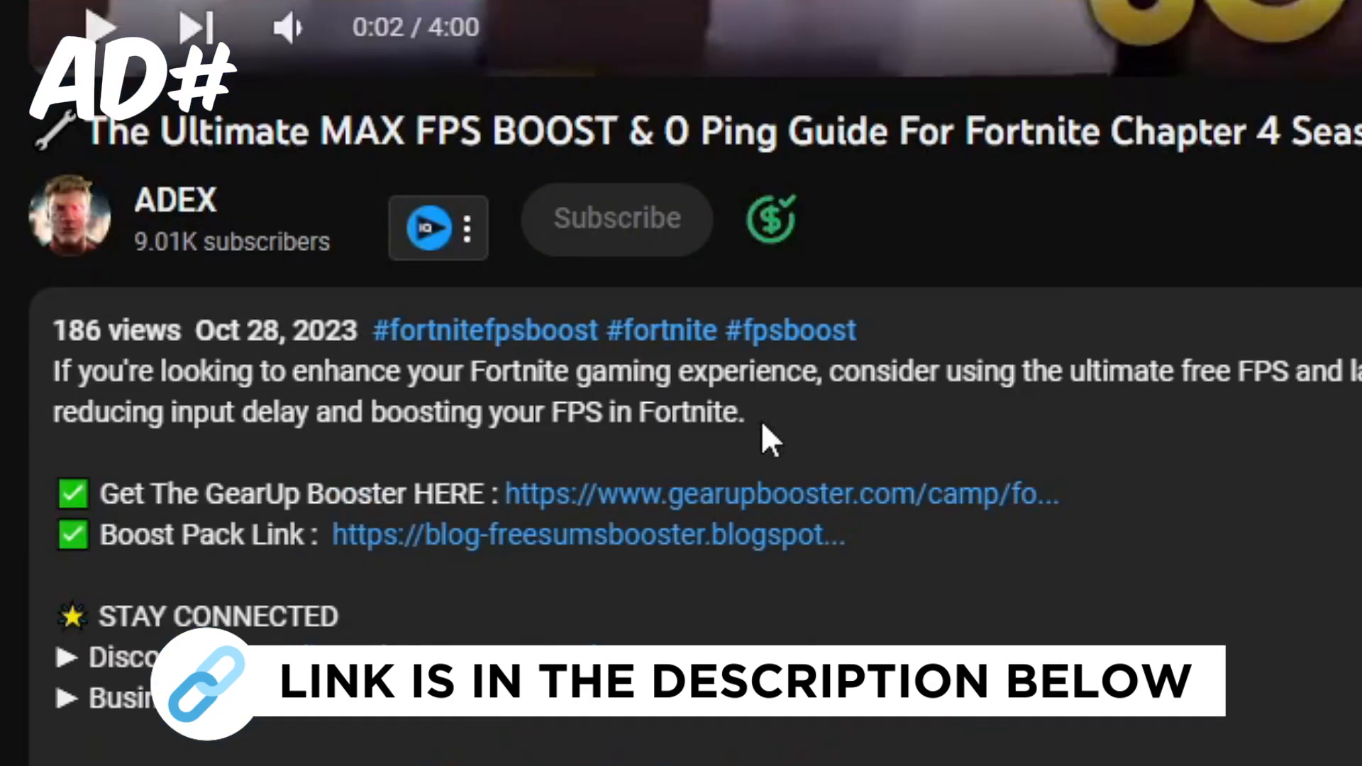
pyautogui.click(779, 494)
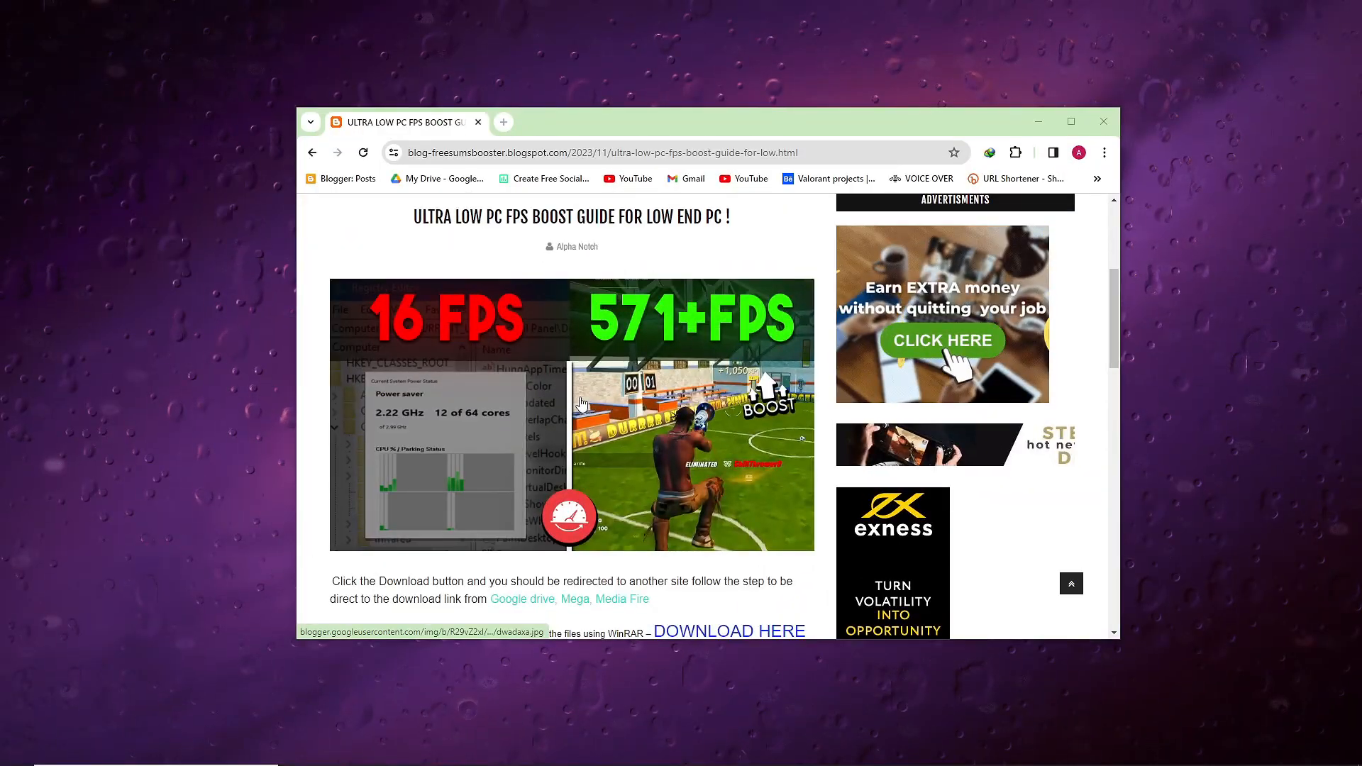
pyautogui.scroll(-3)
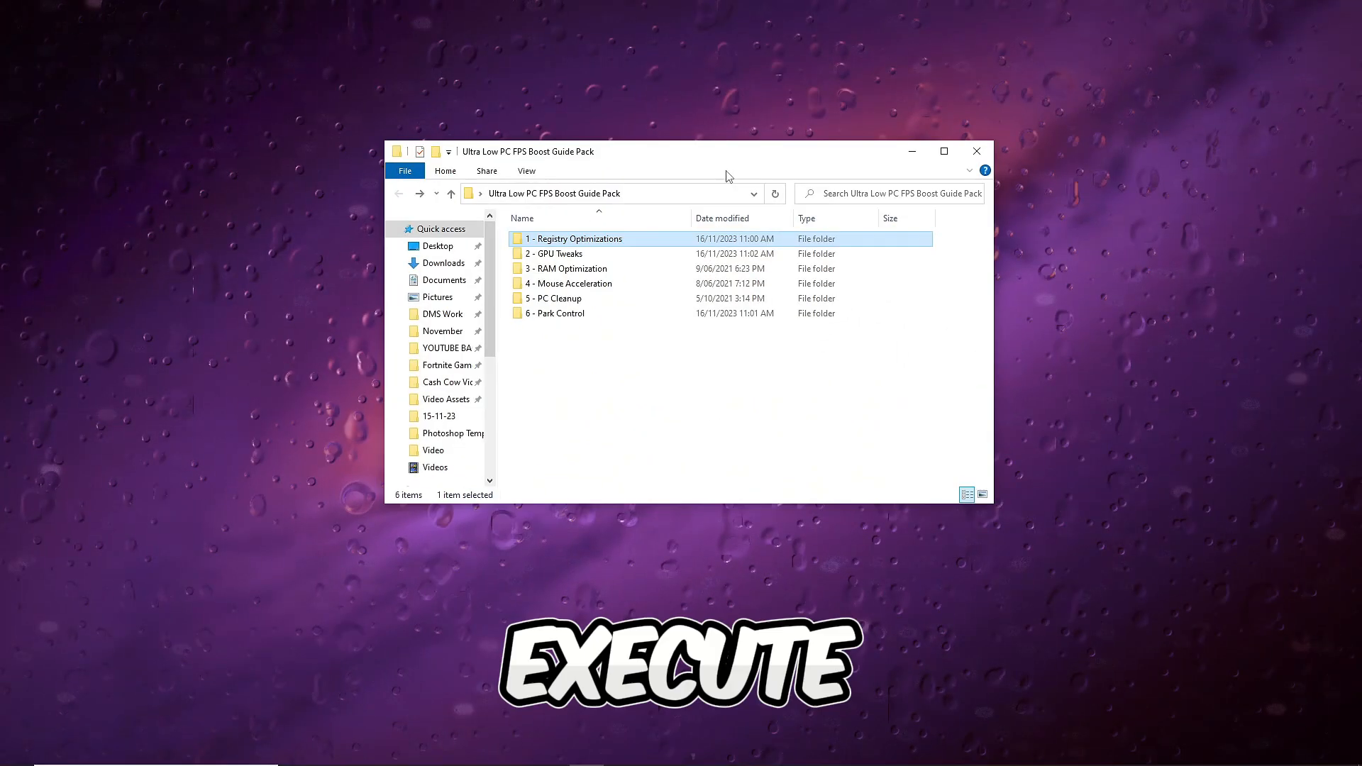
# - Open 1 - Registry Optimizations and select all its .reg files to merge
pyautogui.press('ctrl+a')
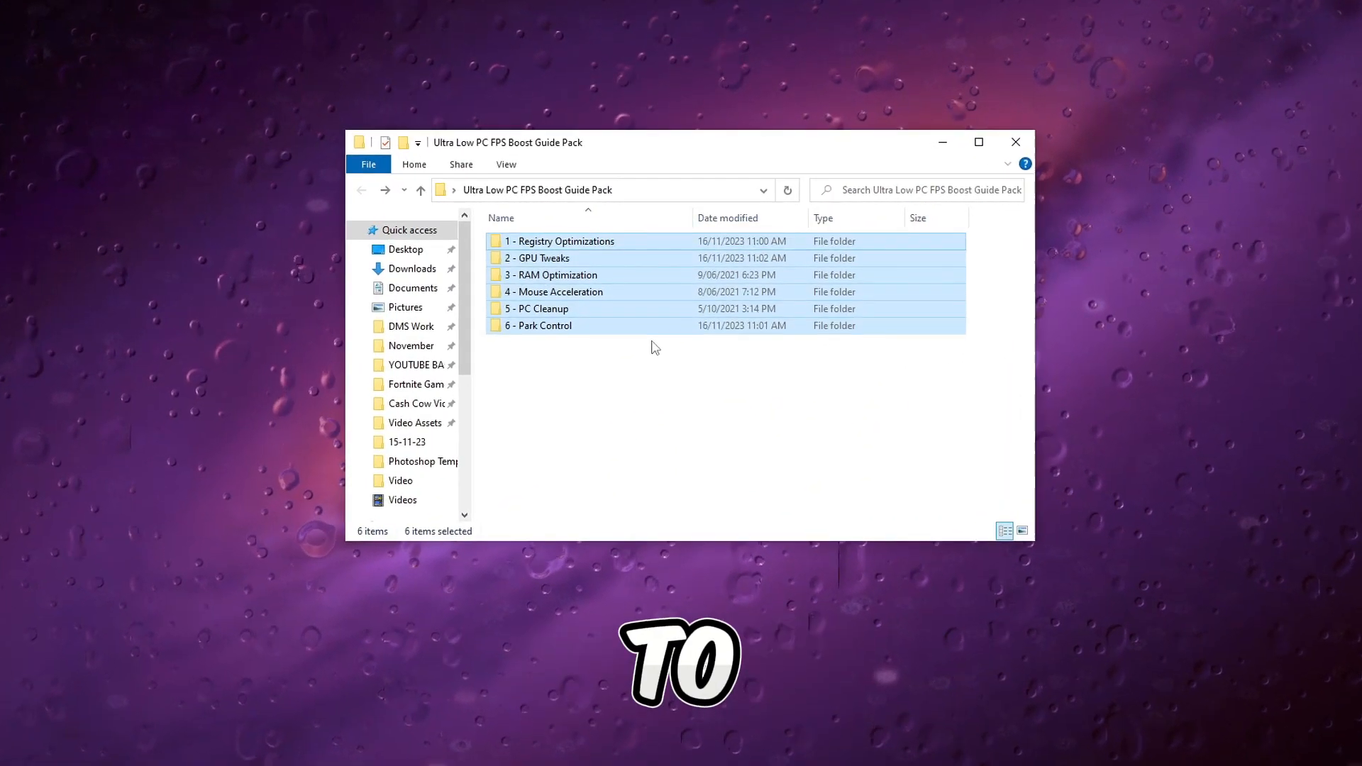
pyautogui.doubleClick(560, 240)
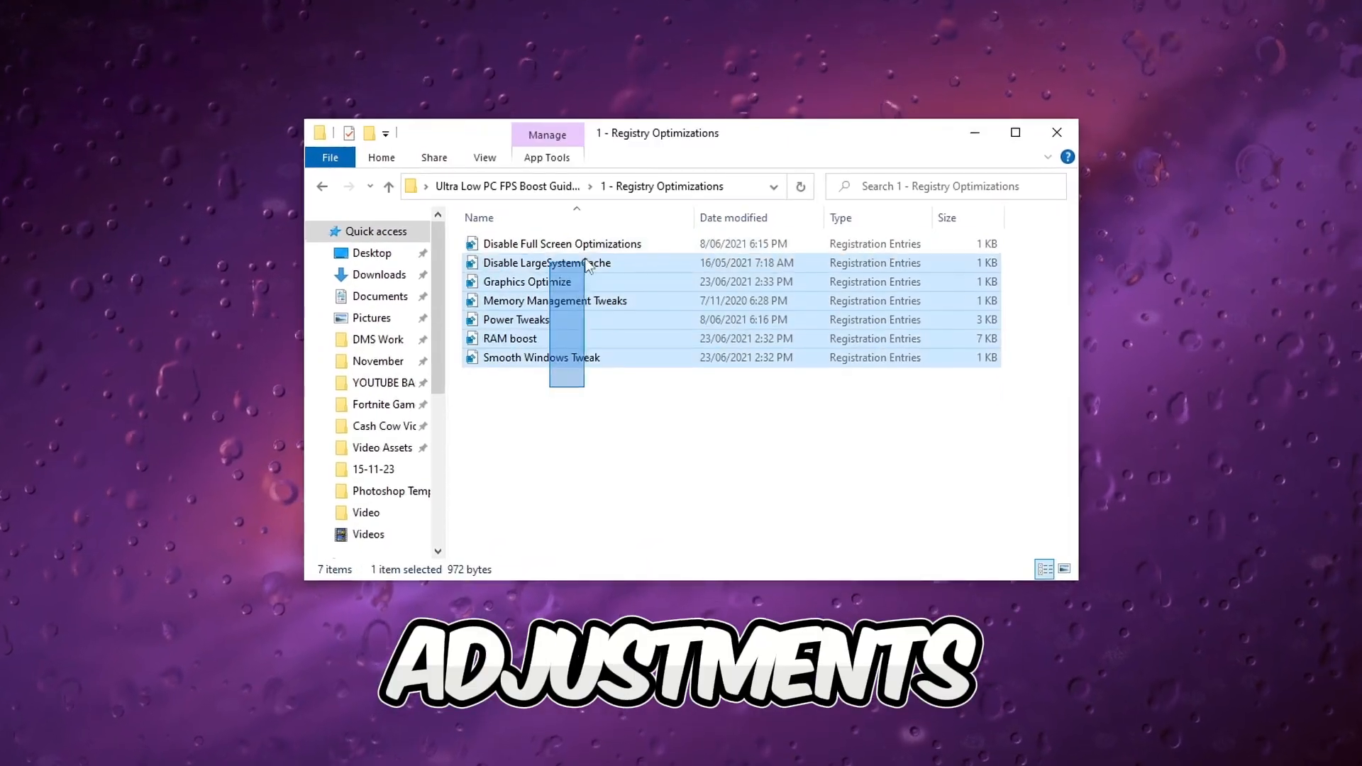
pyautogui.press('ctrl+a')
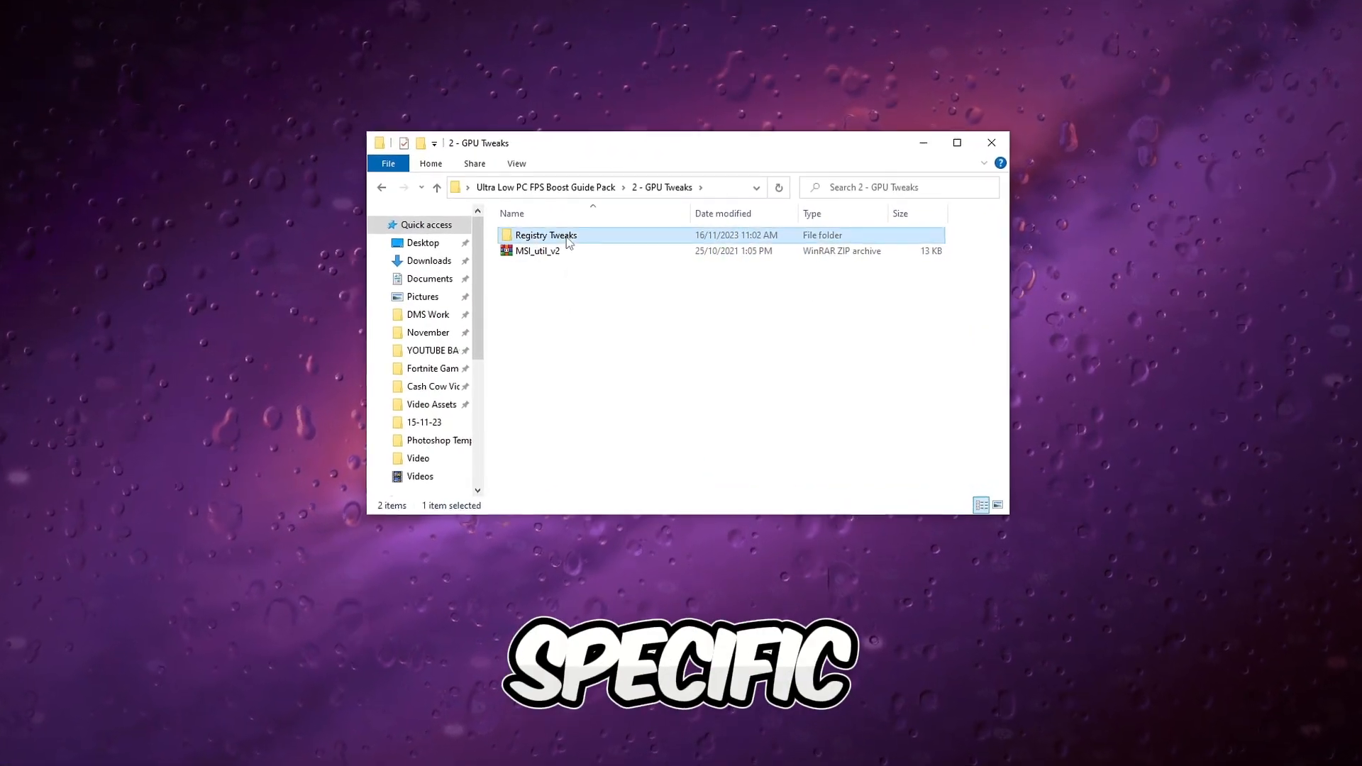
# - Open Registry Tweaks, then extract MSI_util_v2 into its own folder and open it
pyautogui.doubleClick(545, 235)
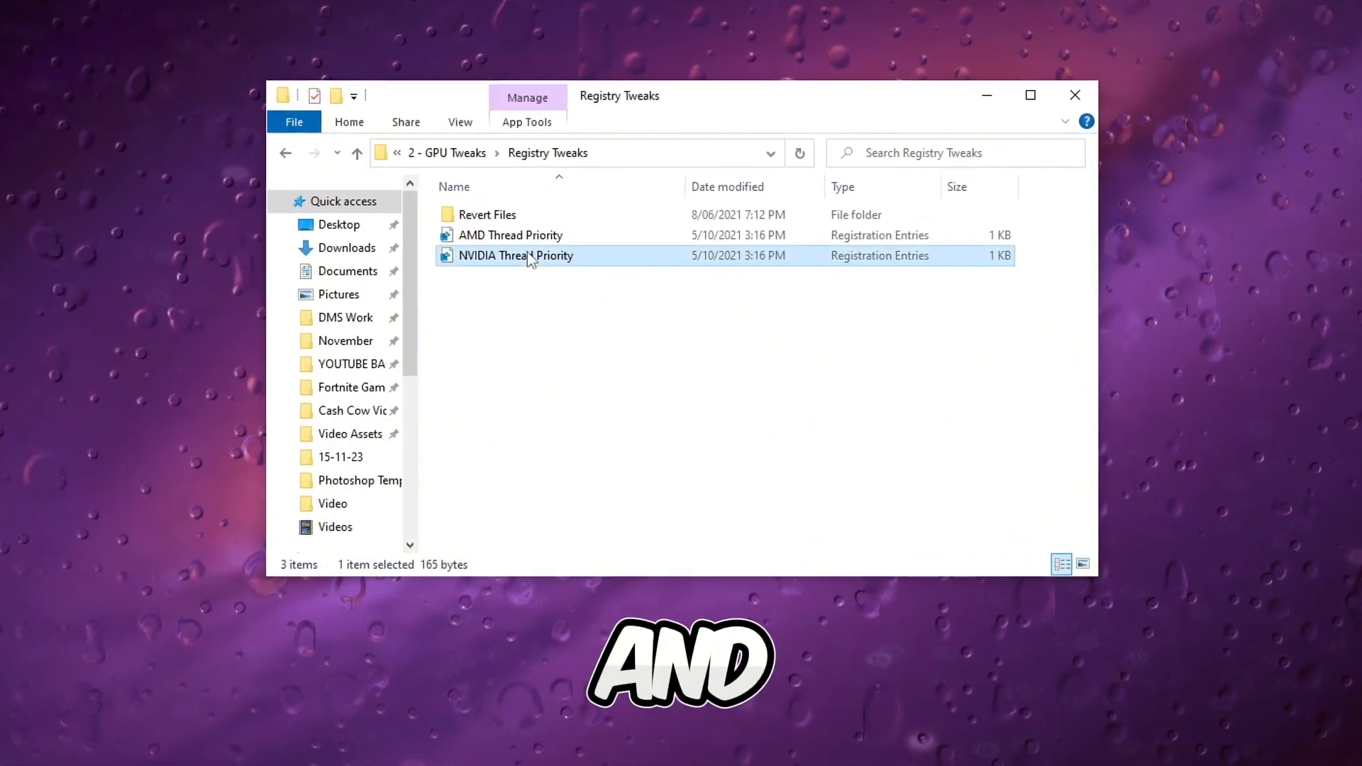
pyautogui.rightClick(547, 255)
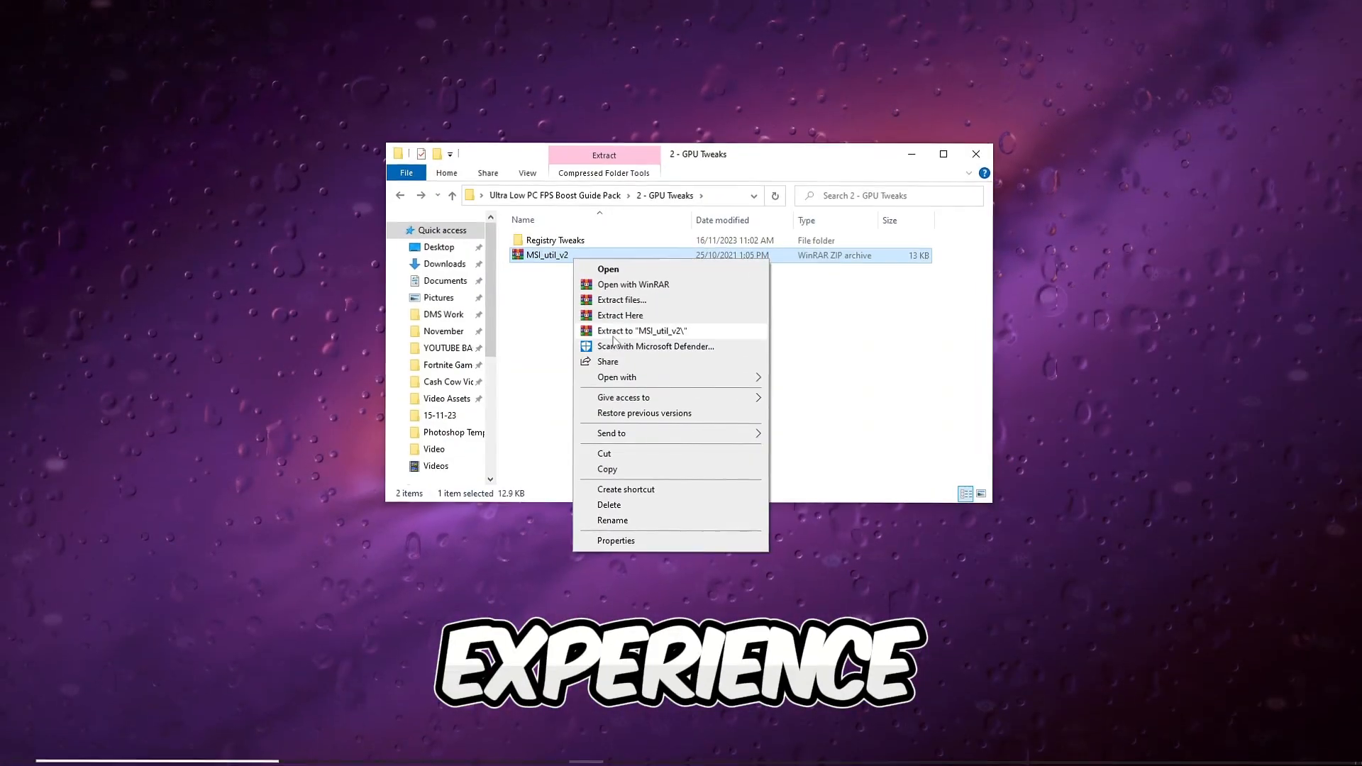
pyautogui.click(642, 331)
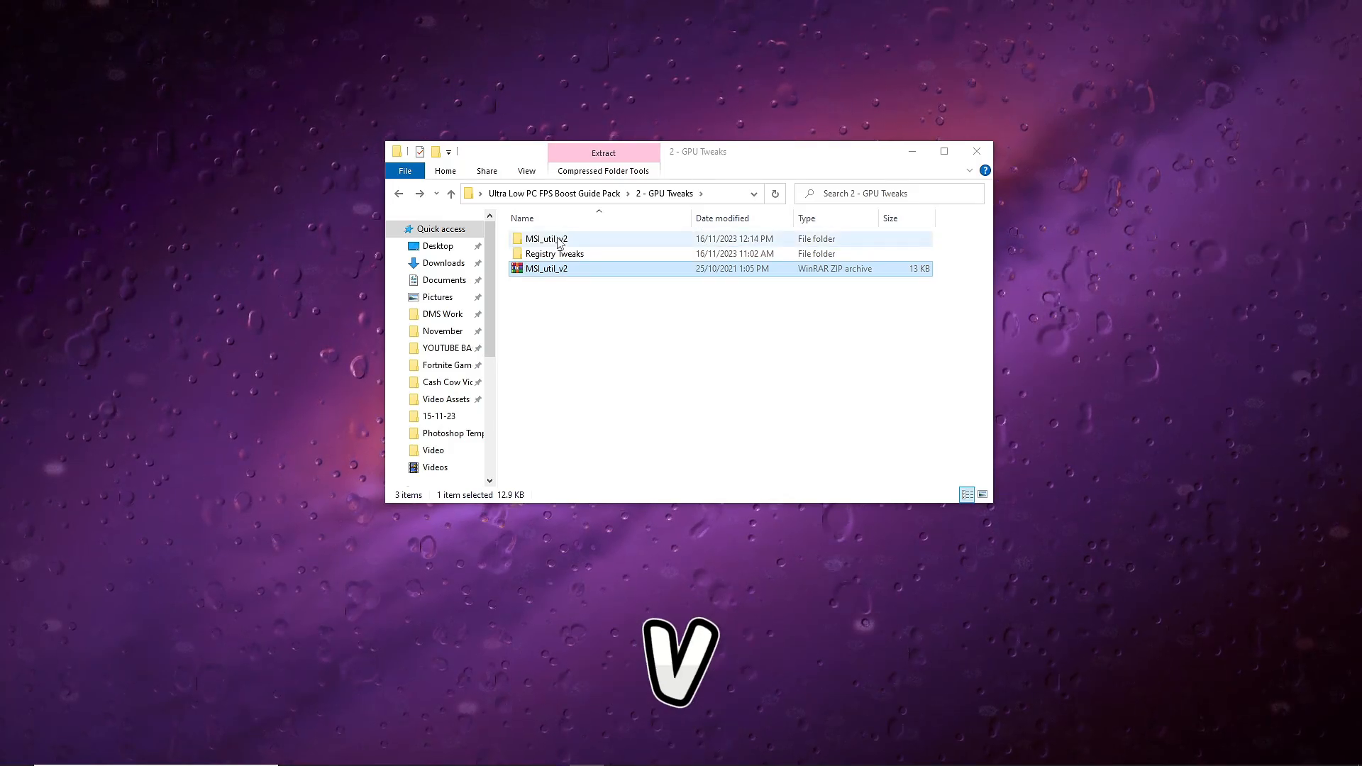
pyautogui.doubleClick(546, 268)
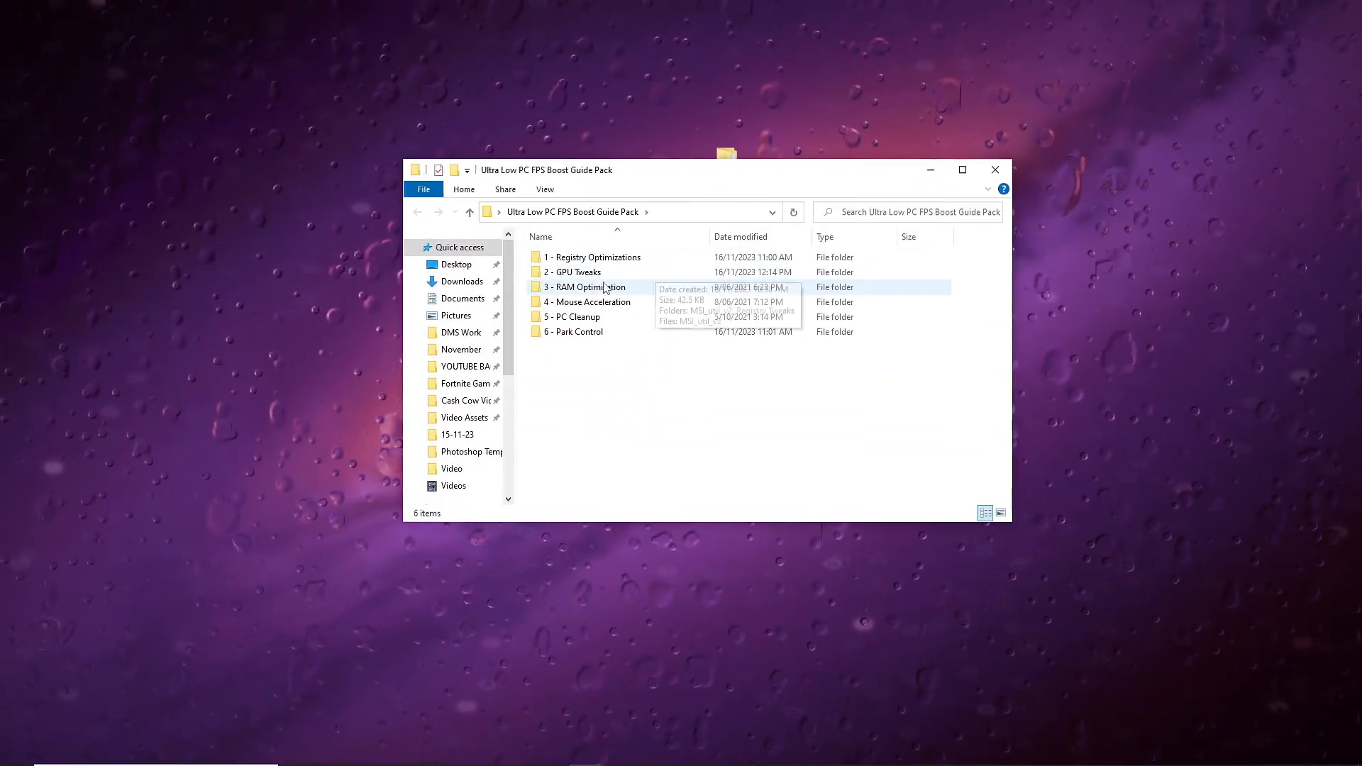
# - Merge the 16GB Ram entry from 3 - RAM Optimization, then open 5 - PC Cleanup
pyautogui.doubleClick(587, 287)
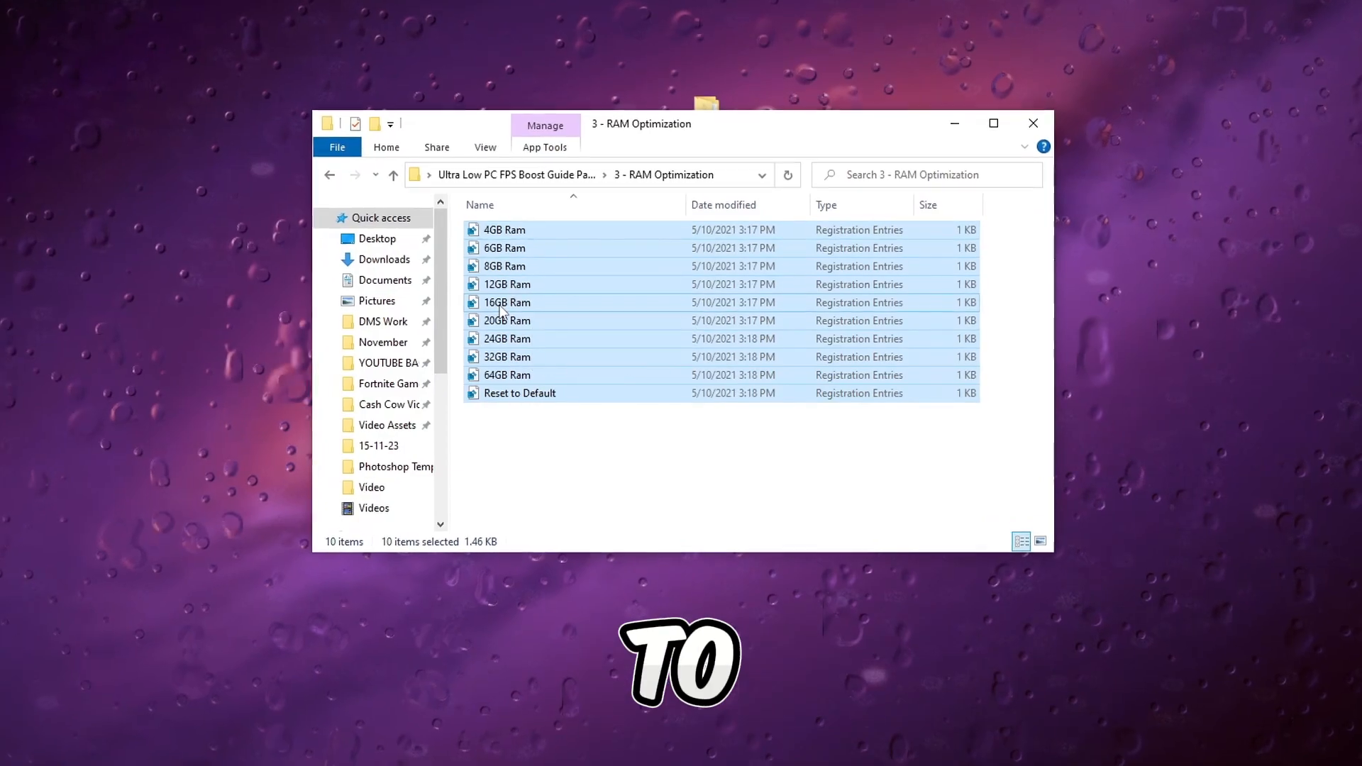
pyautogui.rightClick(508, 303)
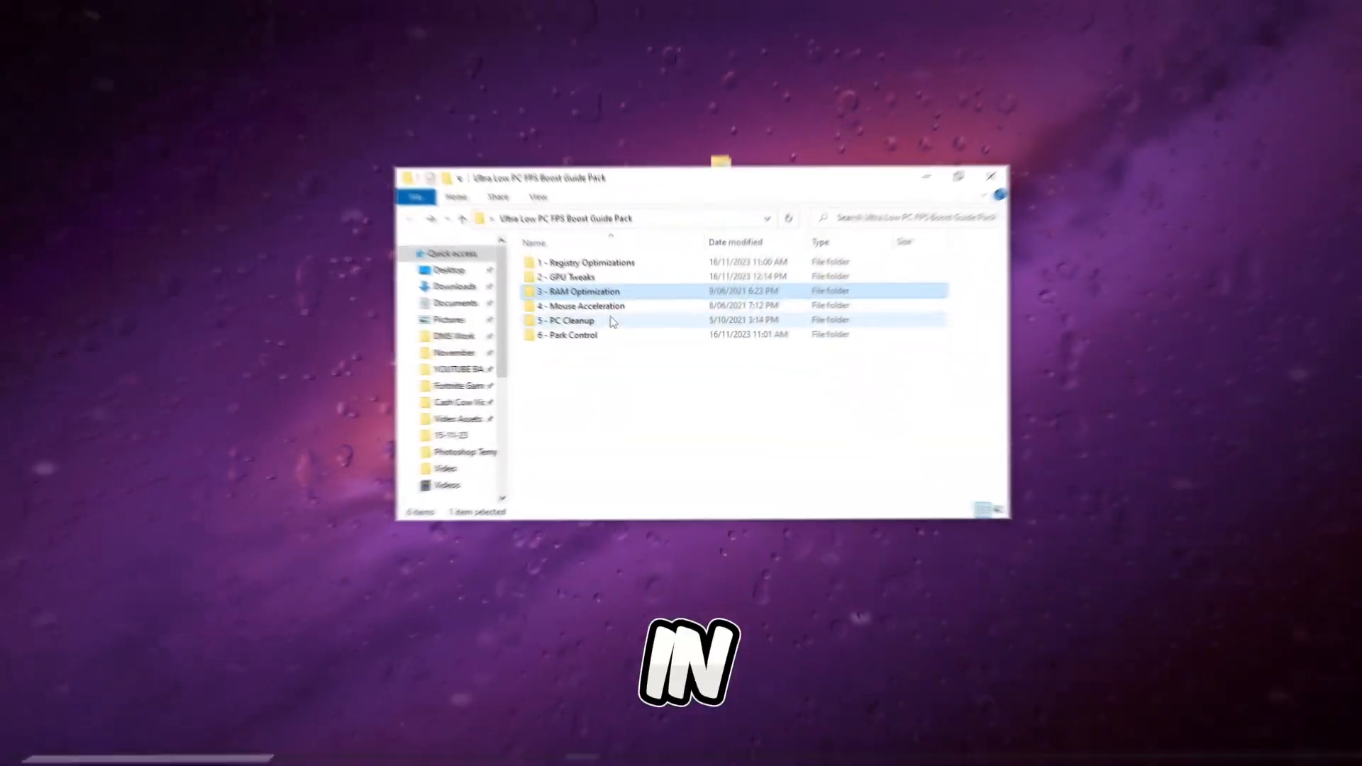
pyautogui.doubleClick(584, 305)
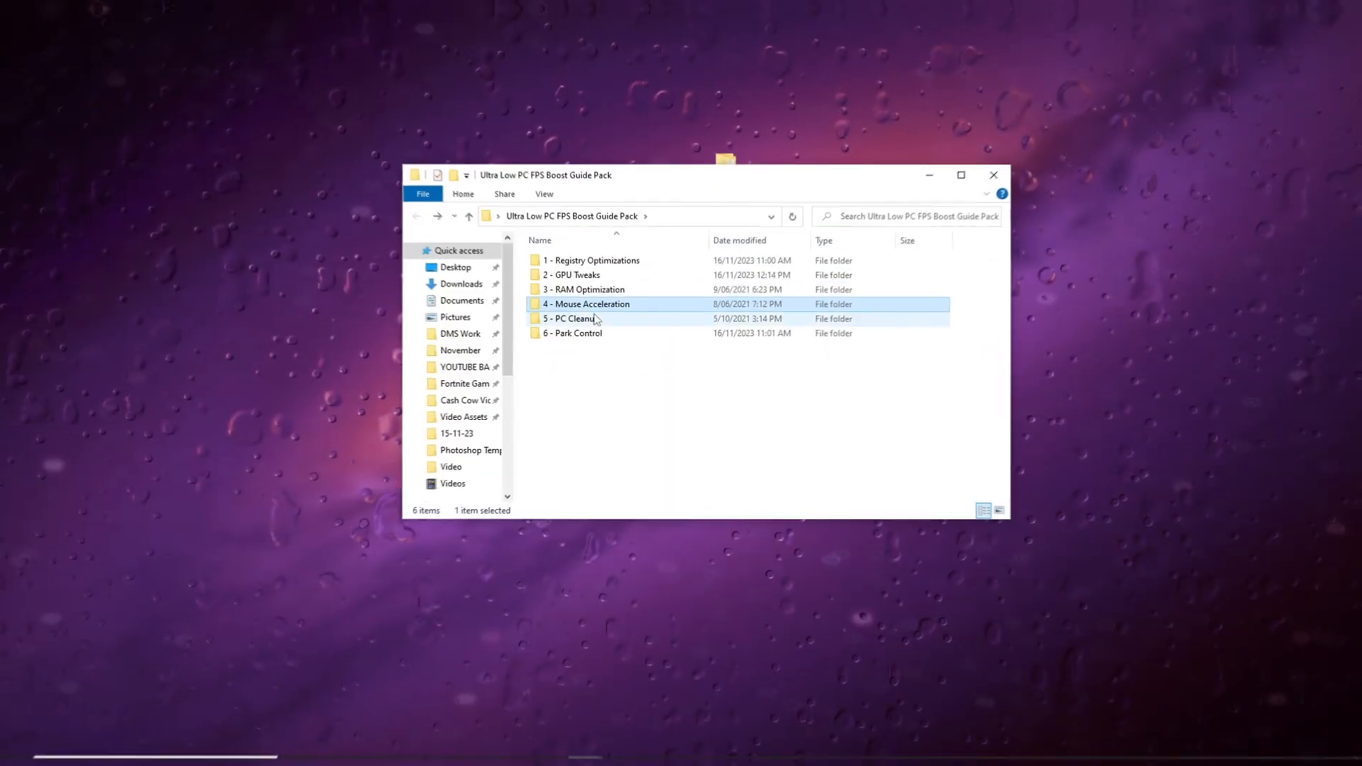
pyautogui.rightClick(568, 254)
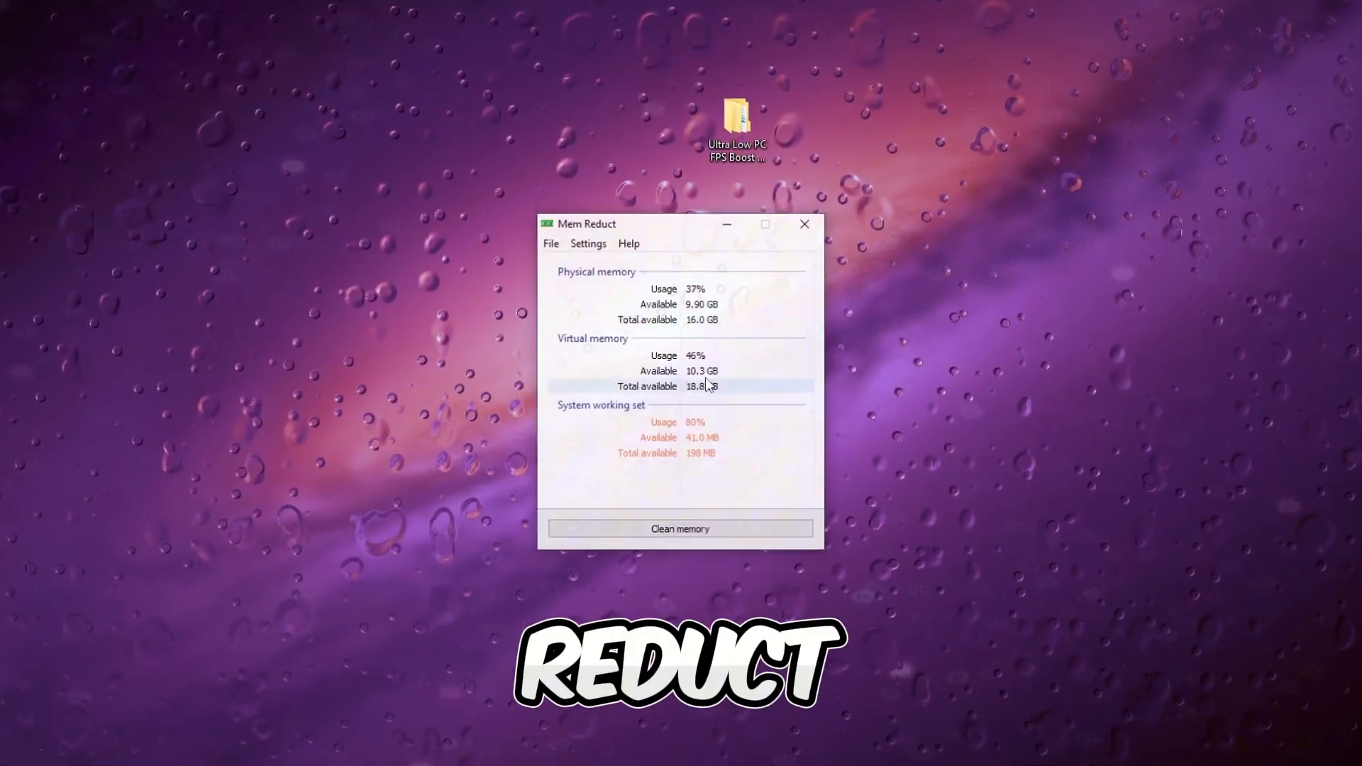
# - Confirm Clean memory to drop usage to 29%, then open the desktop pack folder
pyautogui.click(680, 528)
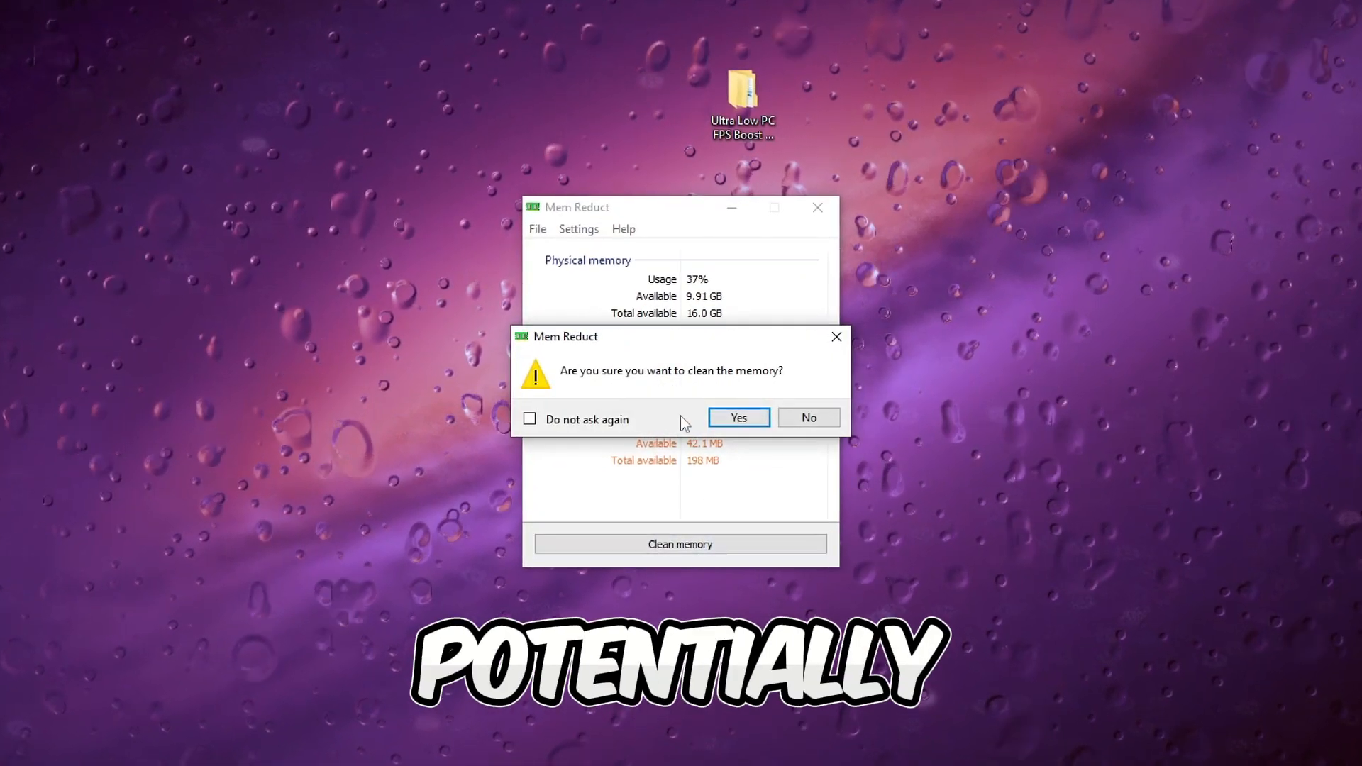
pyautogui.click(738, 418)
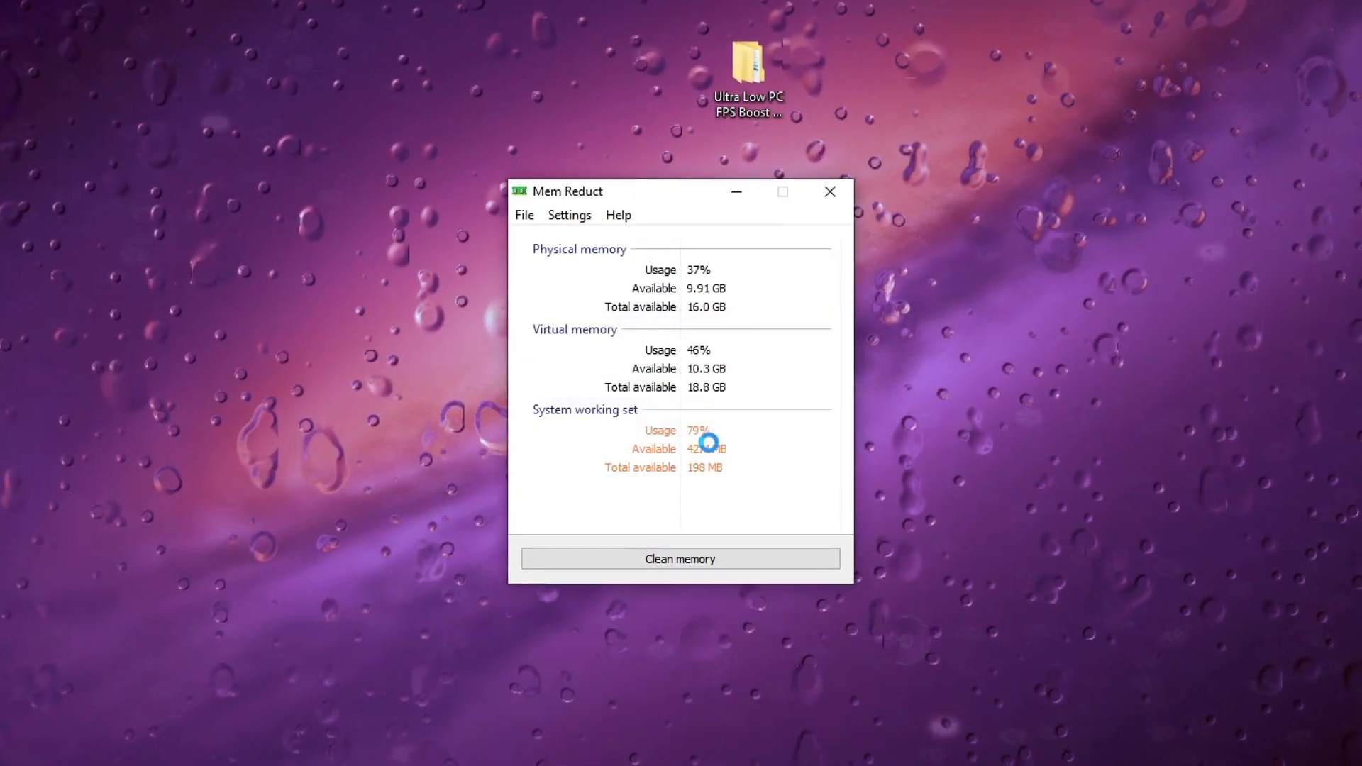
pyautogui.click(680, 558)
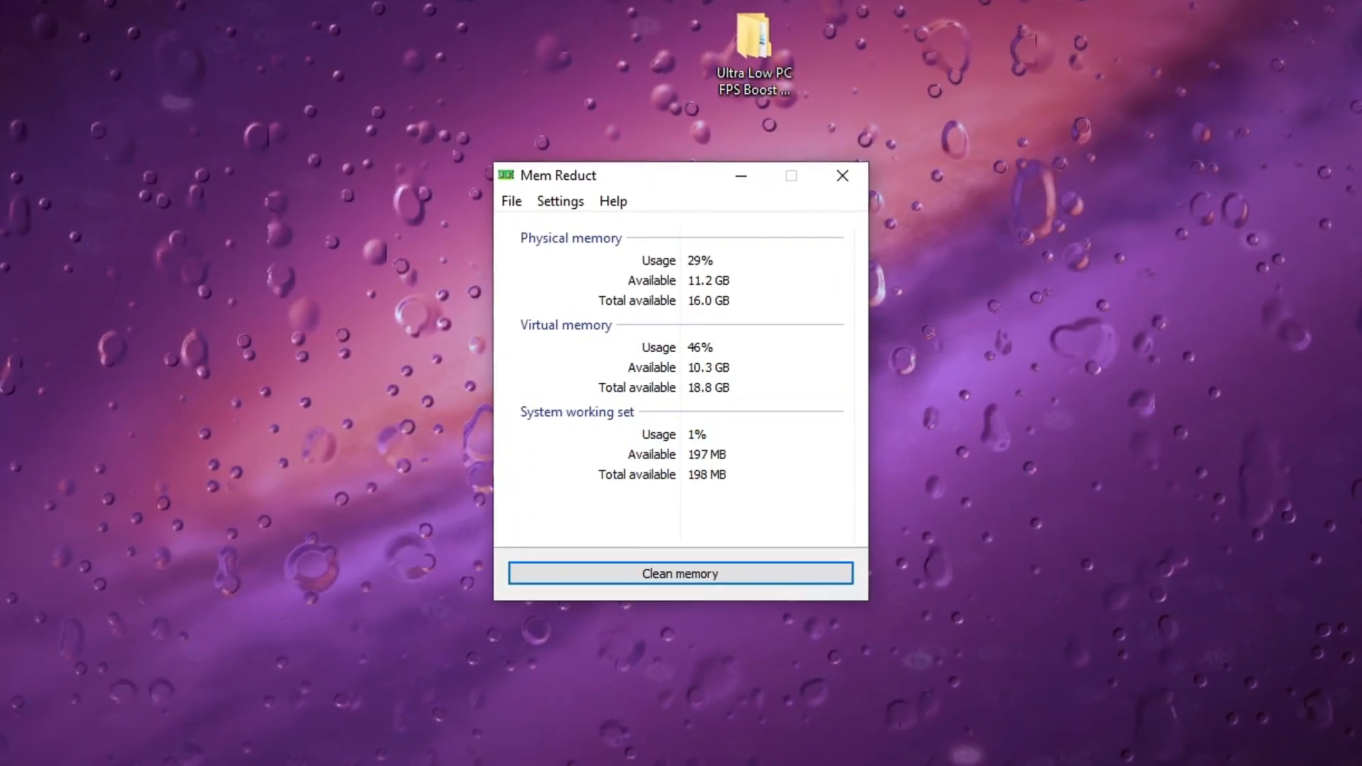
pyautogui.doubleClick(754, 41)
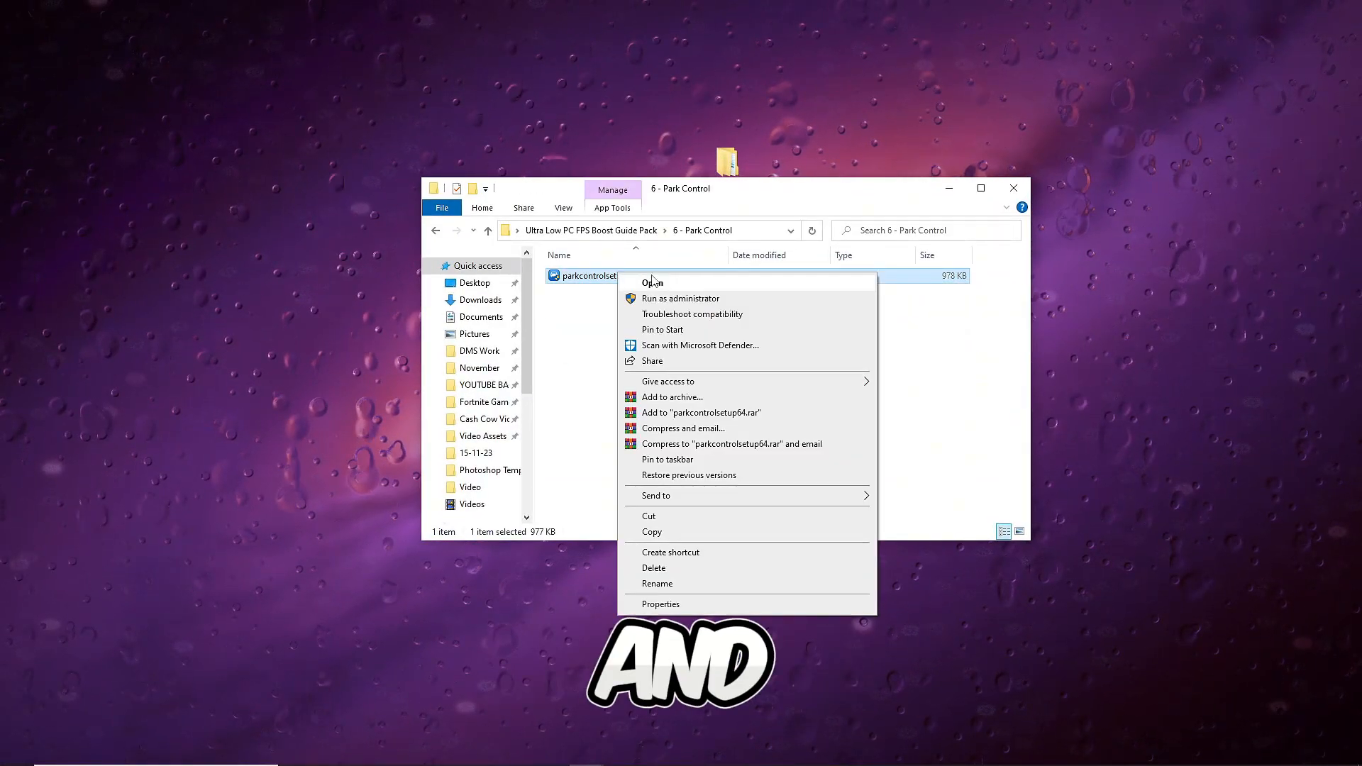
# - Launch parkcontrolsetup64 and pick Bitsum Highest Performance from the power profile list
pyautogui.click(651, 282)
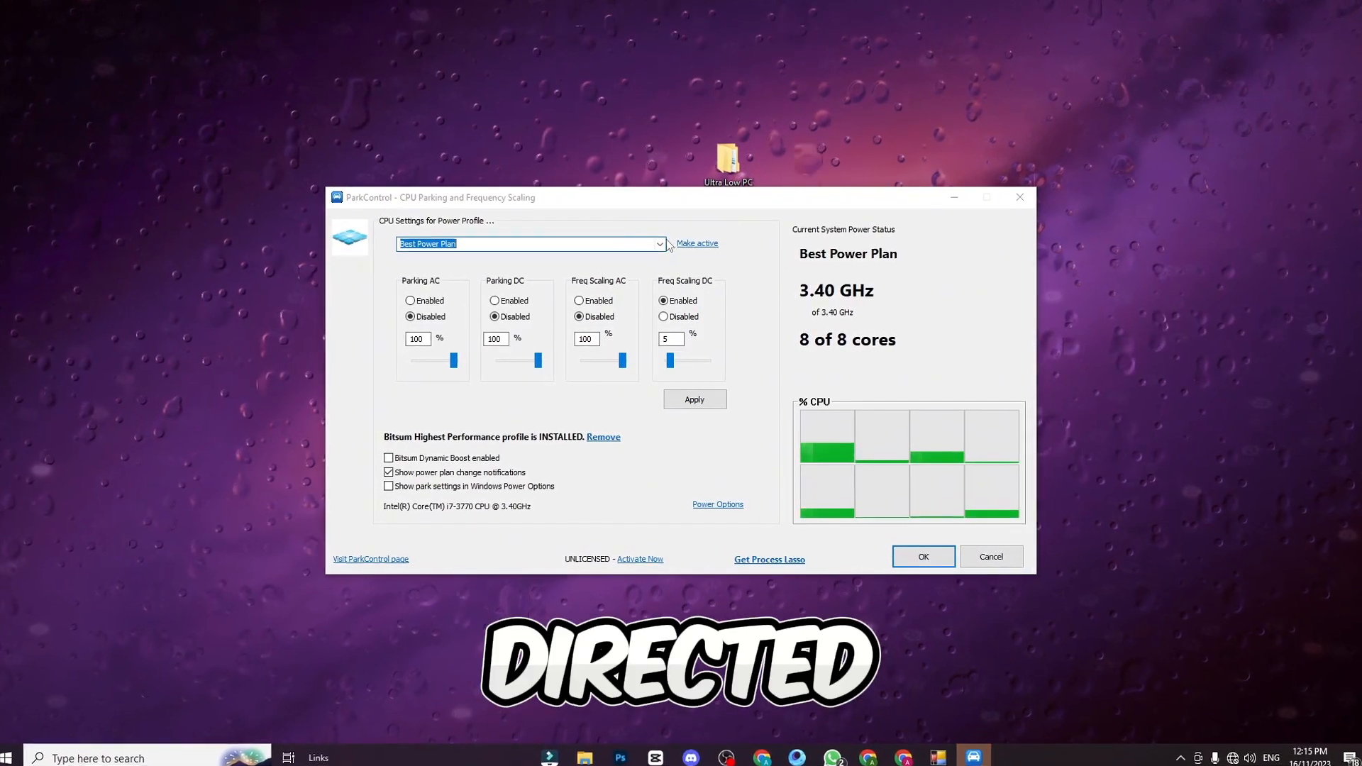
pyautogui.click(658, 243)
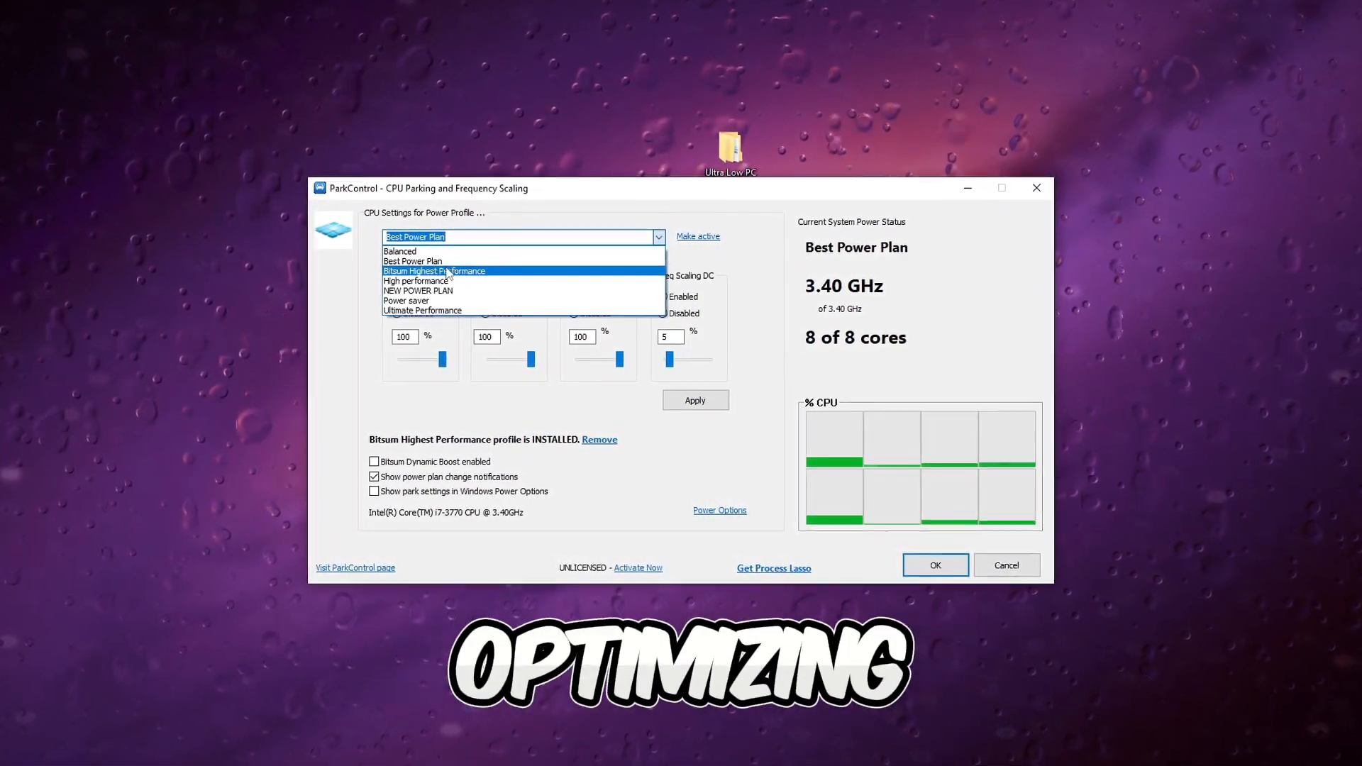
pyautogui.click(433, 271)
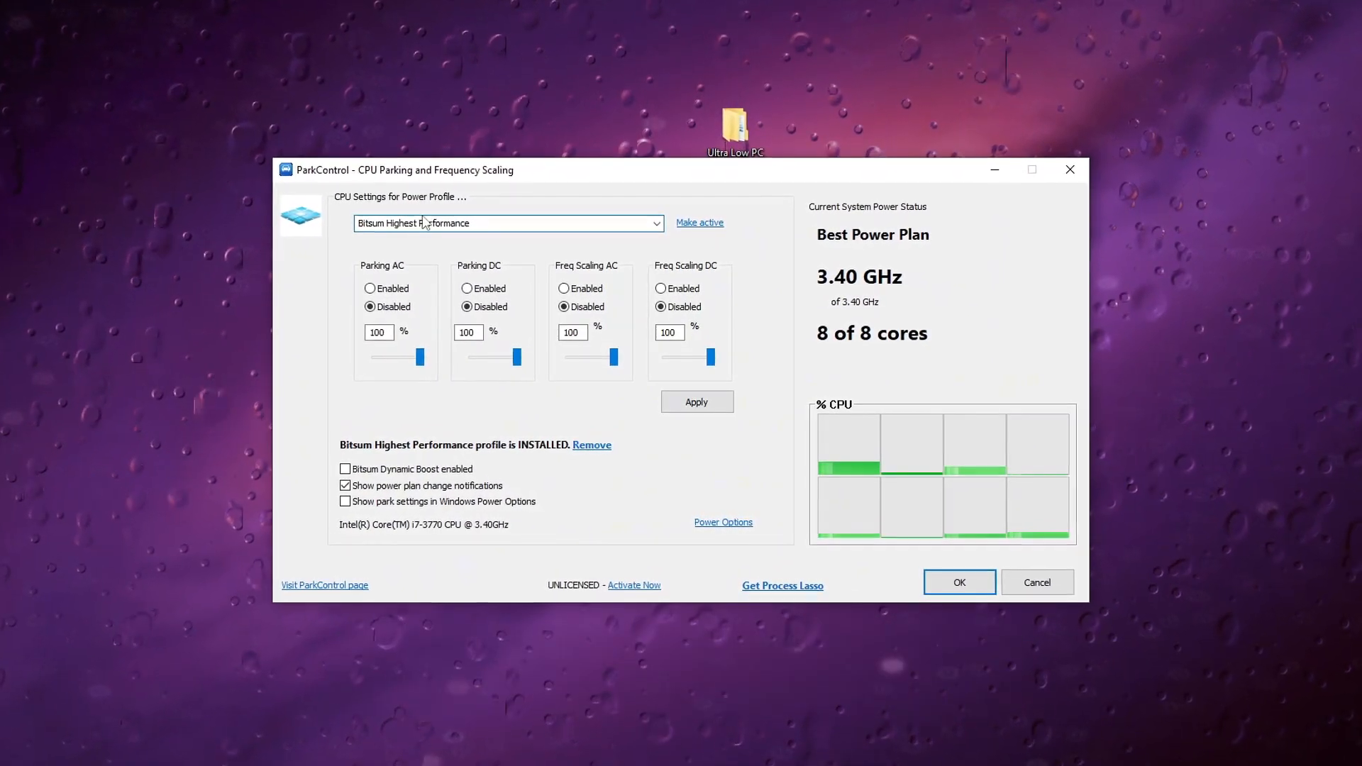
pyautogui.click(459, 283)
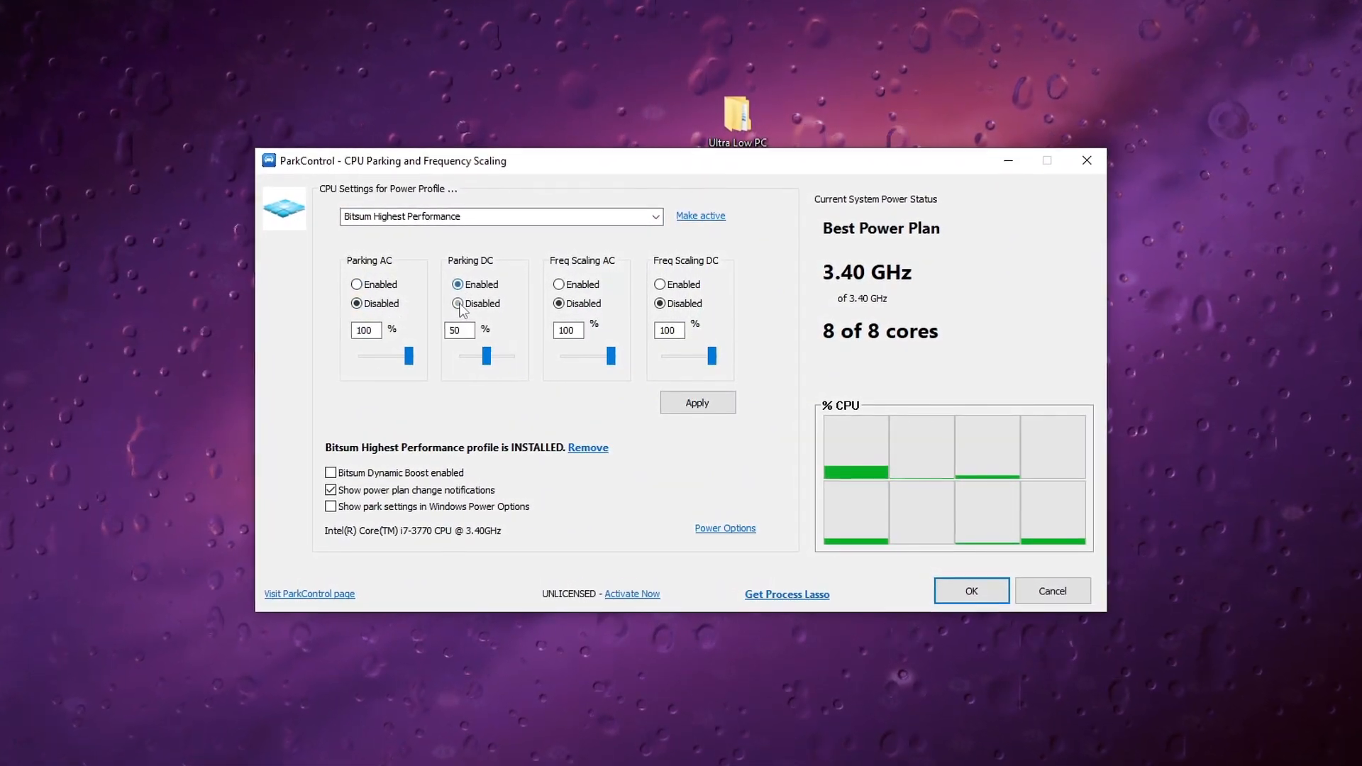